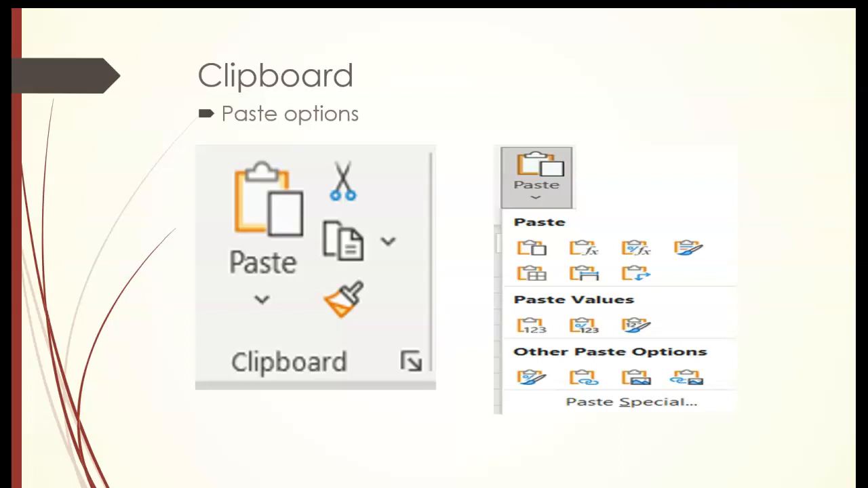
# Advance the slideshow from the Clipboard paste options slide to the Fonts, General Formatting slide.
pyautogui.press('right')
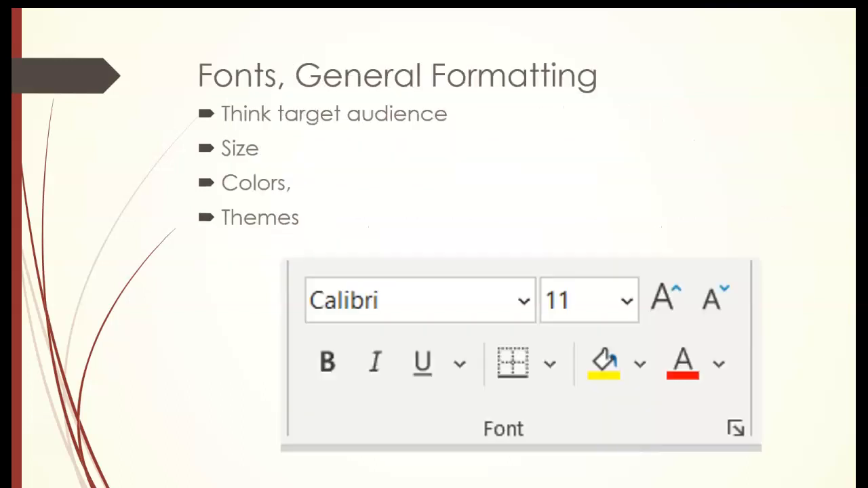